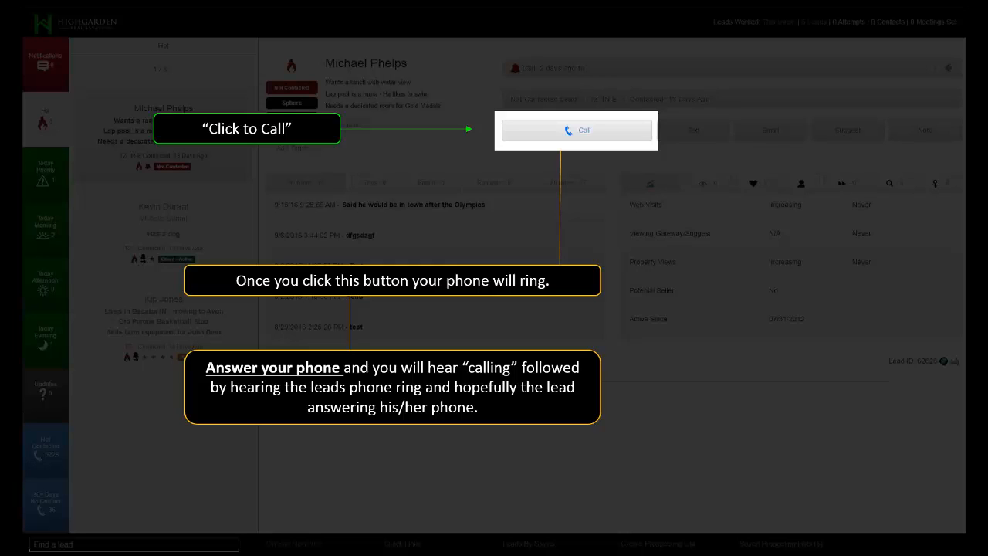
Advance past Click to Call to the slide on the post-call update request and its four result options
left_click(577, 130)
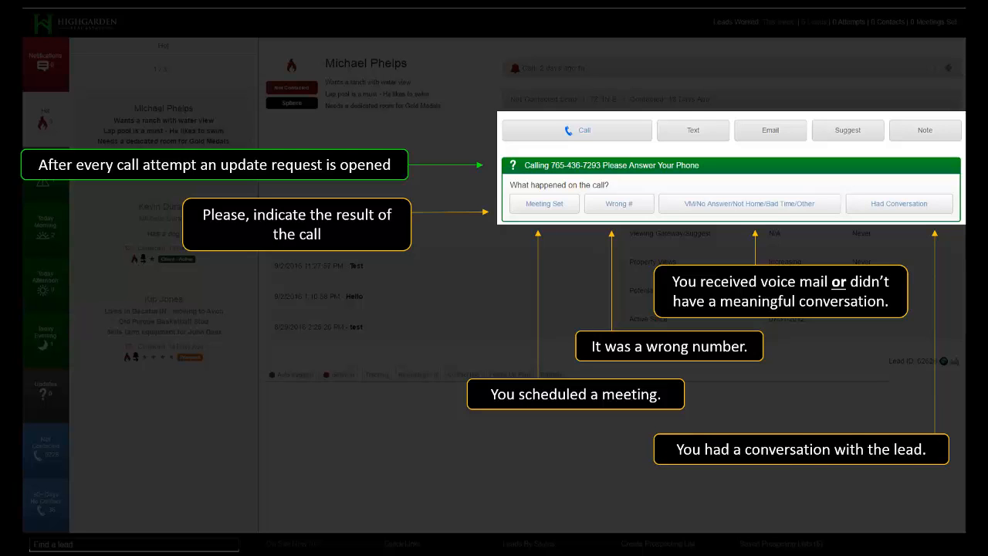
Advance to the Meeting Set slide covering meeting type, note, reminder and automatic Client status
left_click(543, 196)
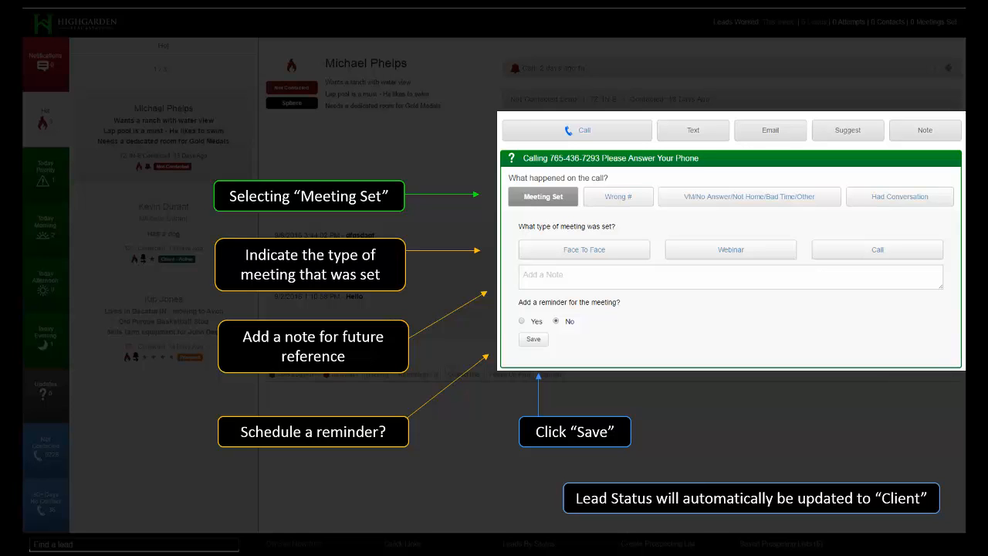
Step through the Wrong # explanation to the unannotated lead screen with the update request
left_click(617, 196)
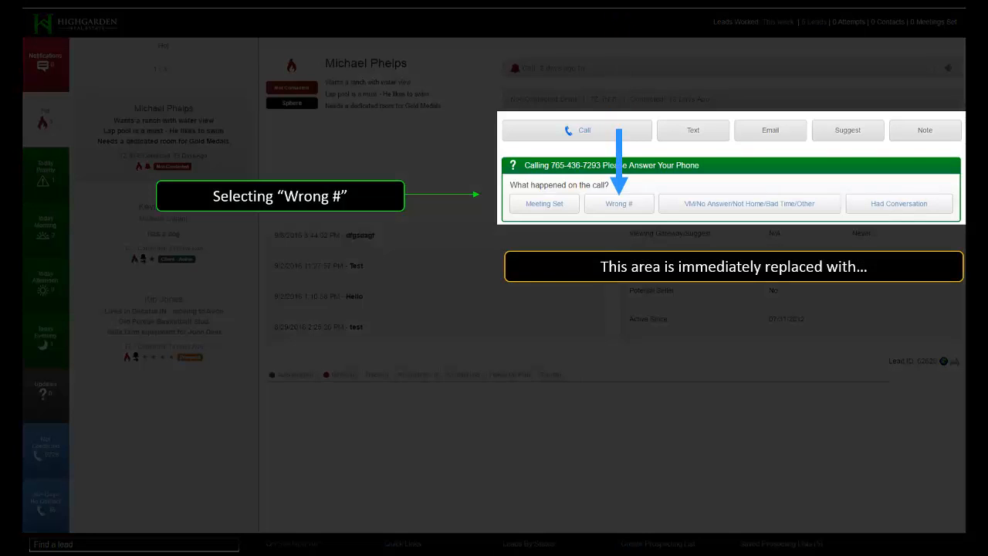
left_click(617, 203)
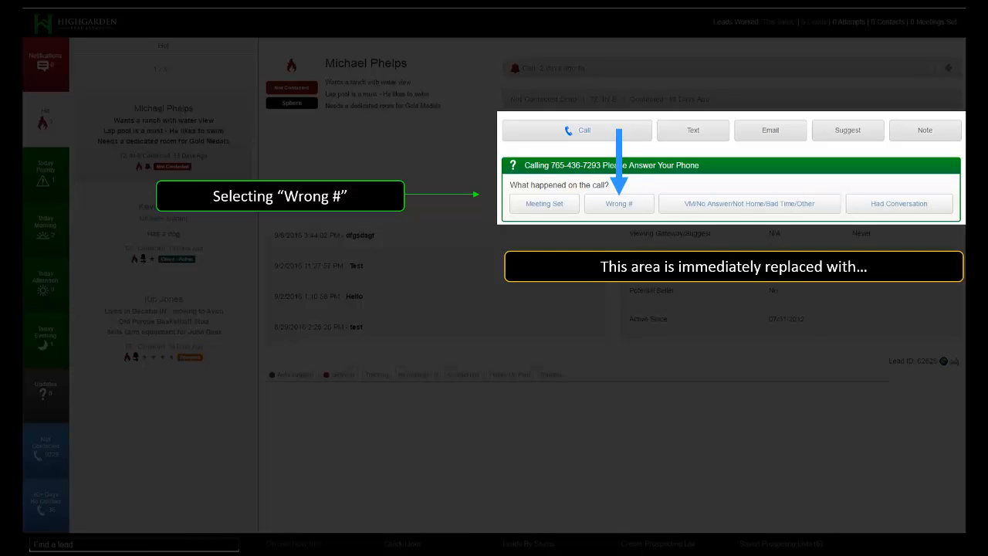
left_click(618, 204)
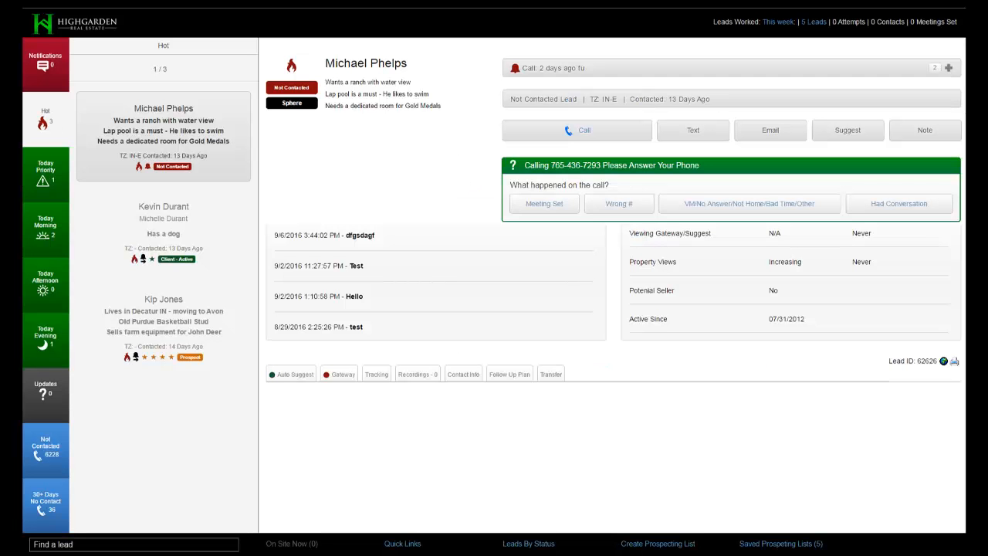
Step through VM/No Answer to the slide on the call-again reminder, alternate numbers and per-number call stats
left_click(749, 204)
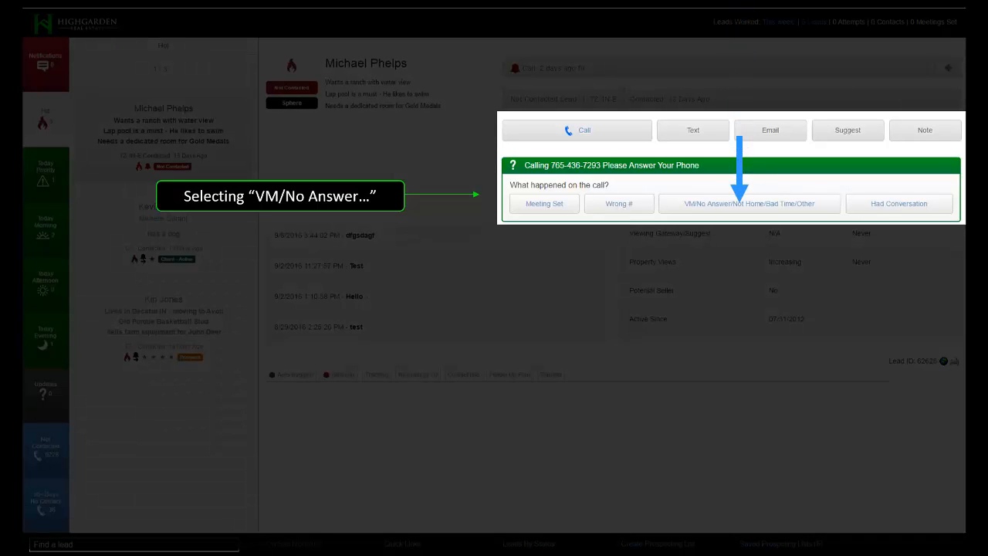
left_click(749, 204)
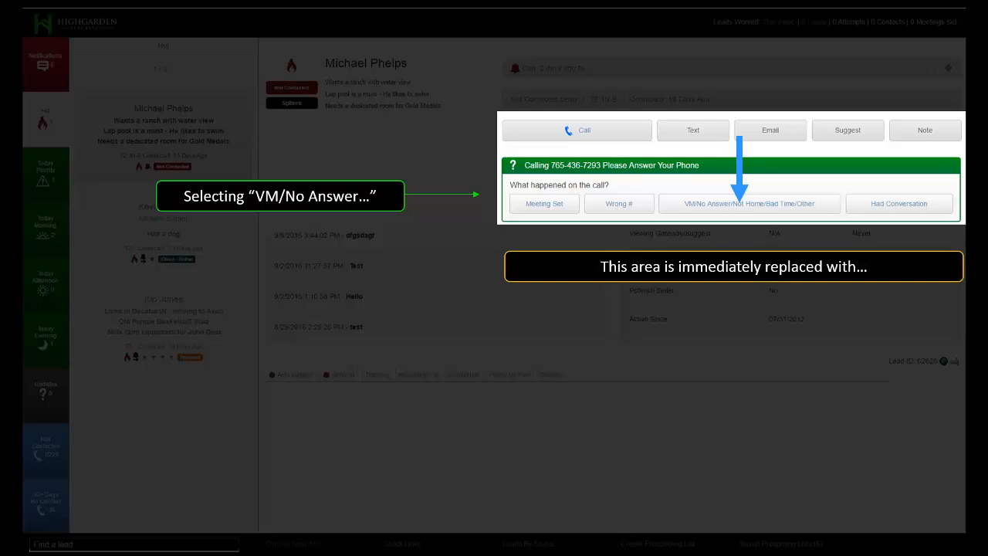
left_click(749, 203)
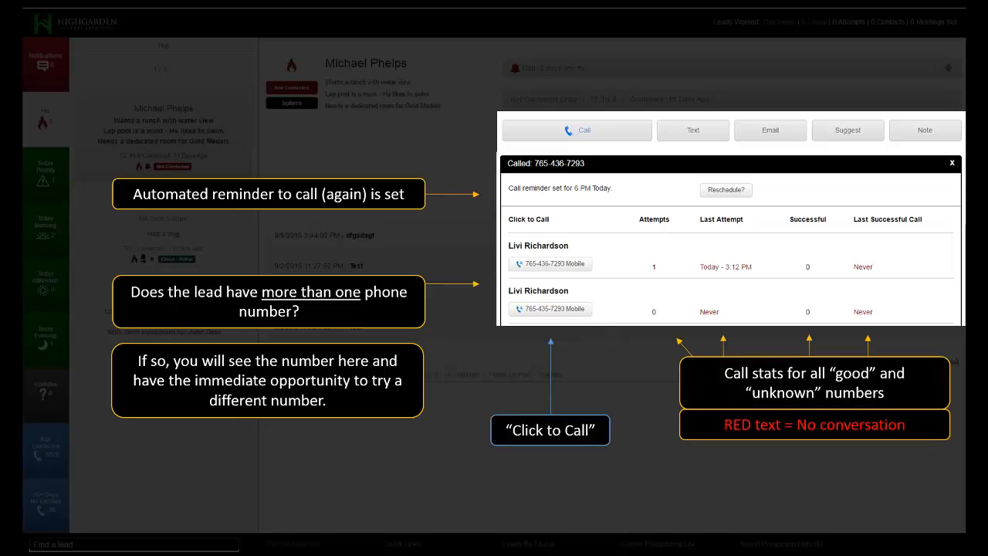
Step through Had Conversation to the slide on choosing Prospect or Client with a star rating and note
left_click(550, 264)
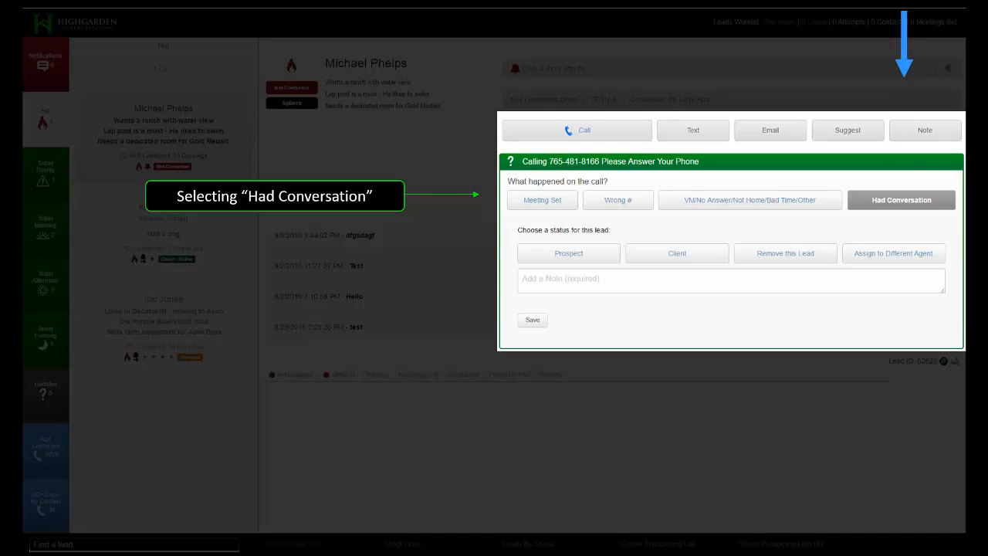
left_click(901, 201)
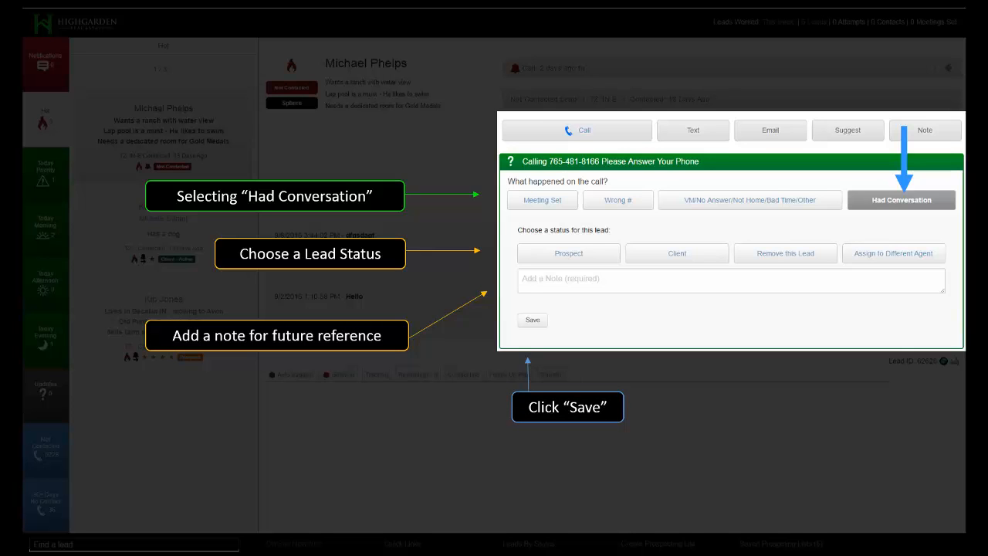
left_click(568, 247)
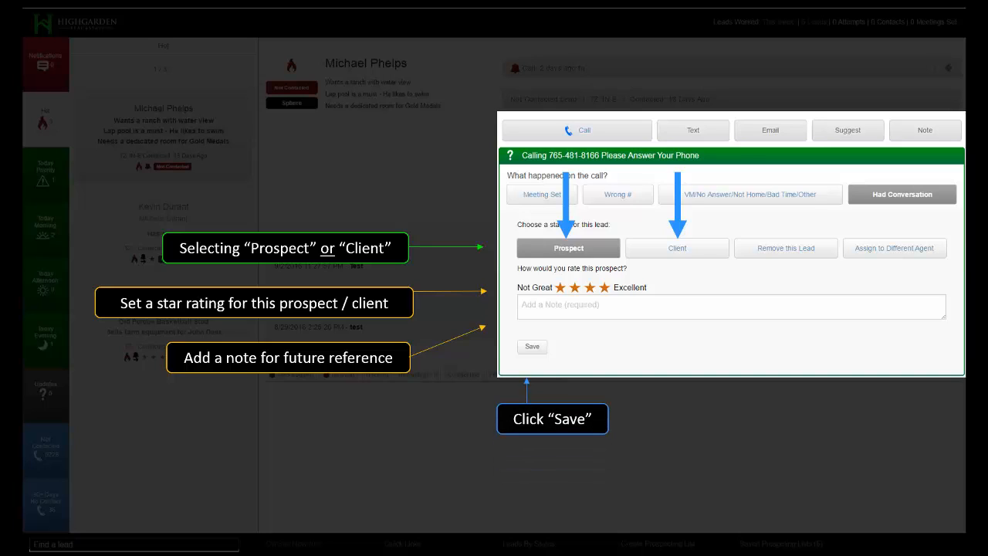
Reveal the automatic prospect reminder note, then reach the Bad/Invalid and Pick From 2 Numbers call variants
left_click(531, 346)
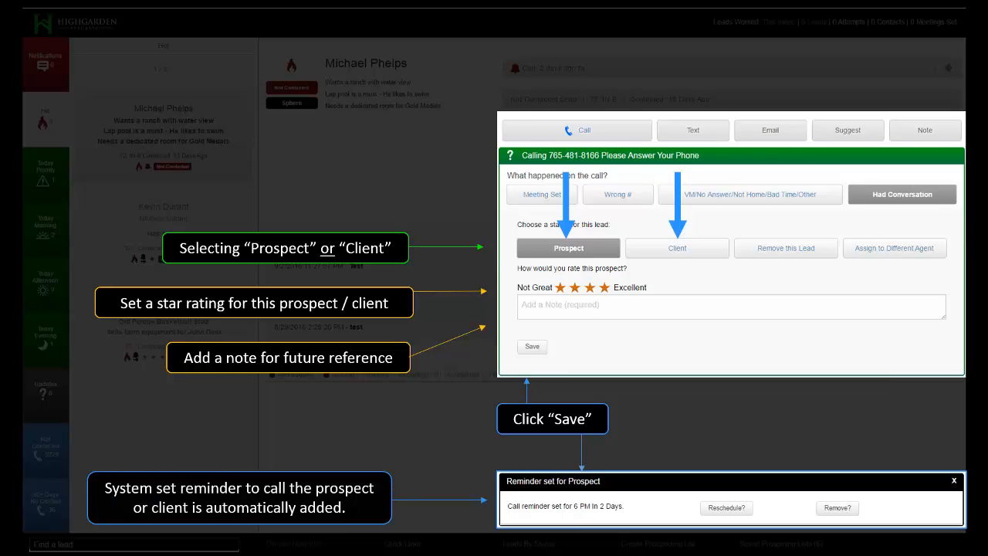
left_click(784, 247)
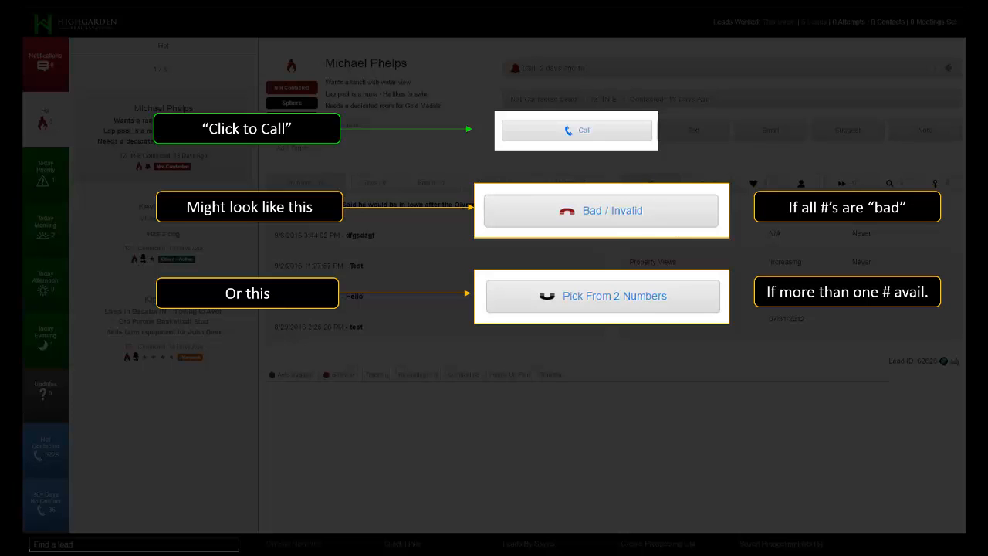
Advance to slide 13 on phone numbers carrying their own Good, Bad or Unknown status
left_click(602, 297)
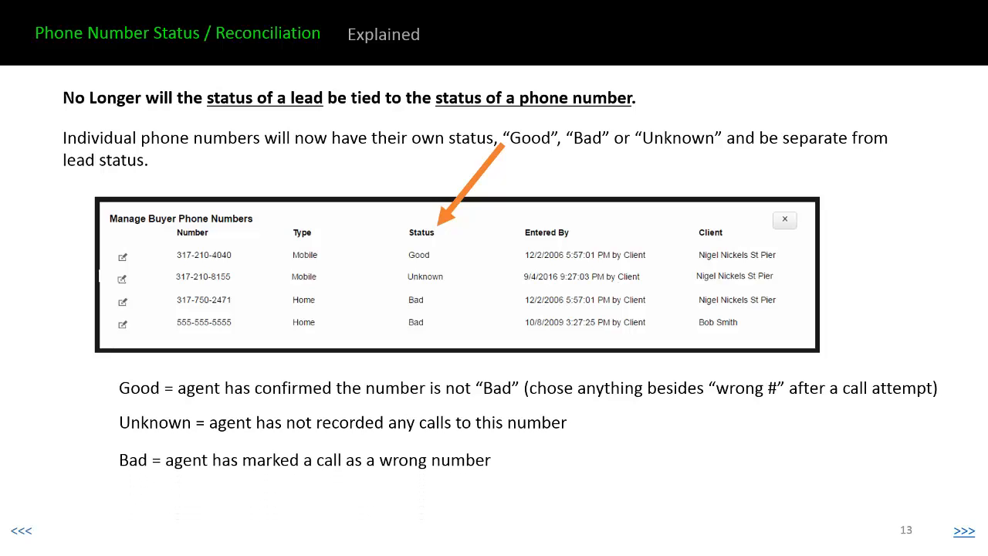
Advance to slide 14 stating phone number reconciliation is almost entirely system-managed
left_click(963, 531)
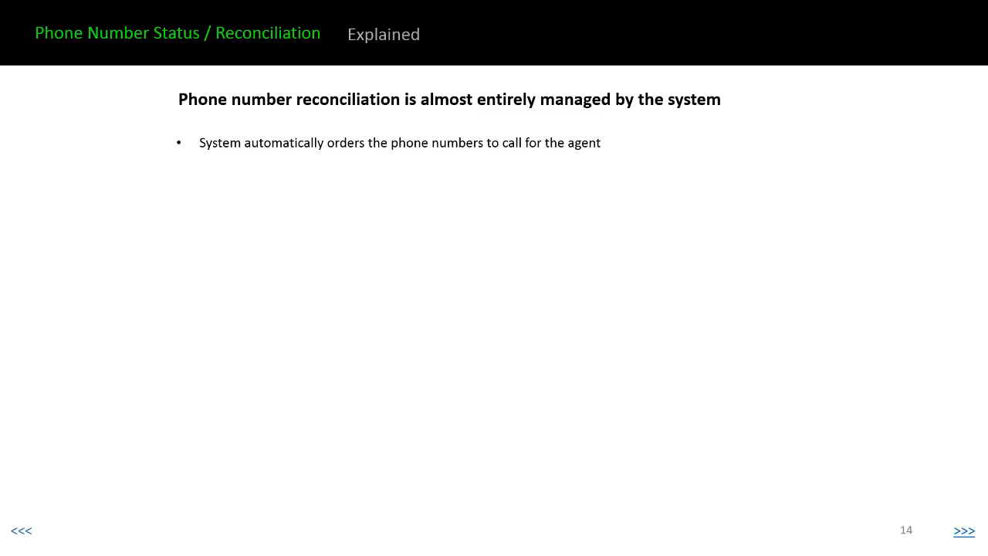